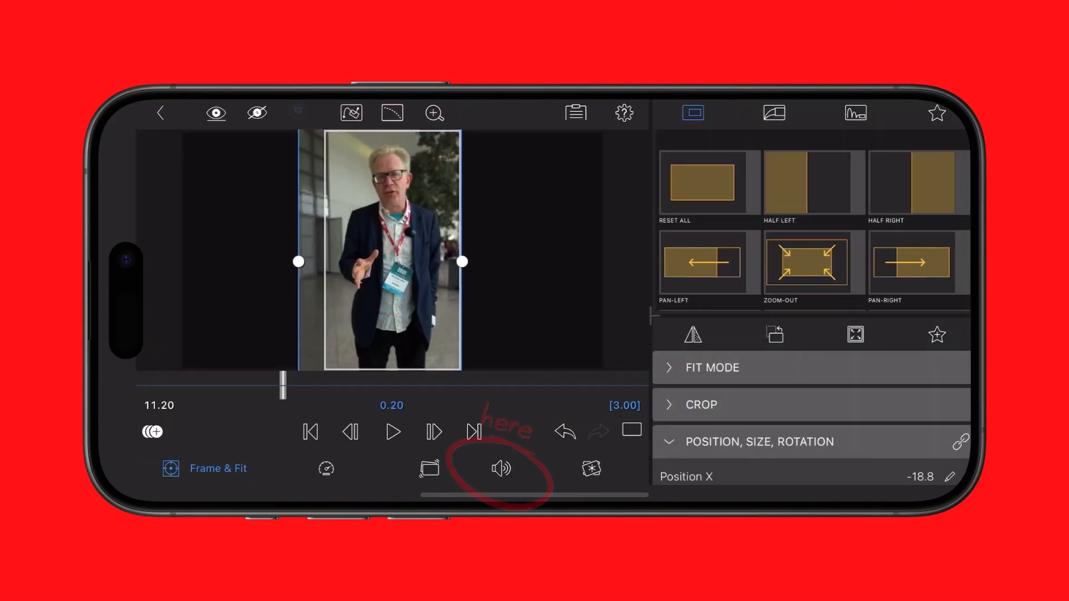
# Set the interview clip's audio Ducking to Primary in its Audio configuration
pyautogui.click(500, 468)
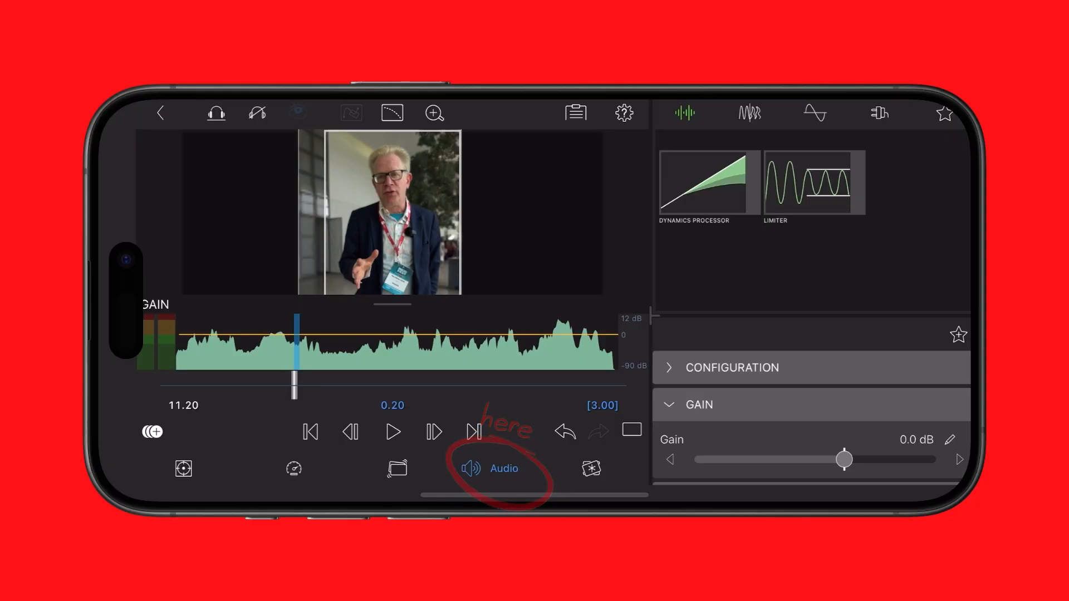
pyautogui.click(732, 368)
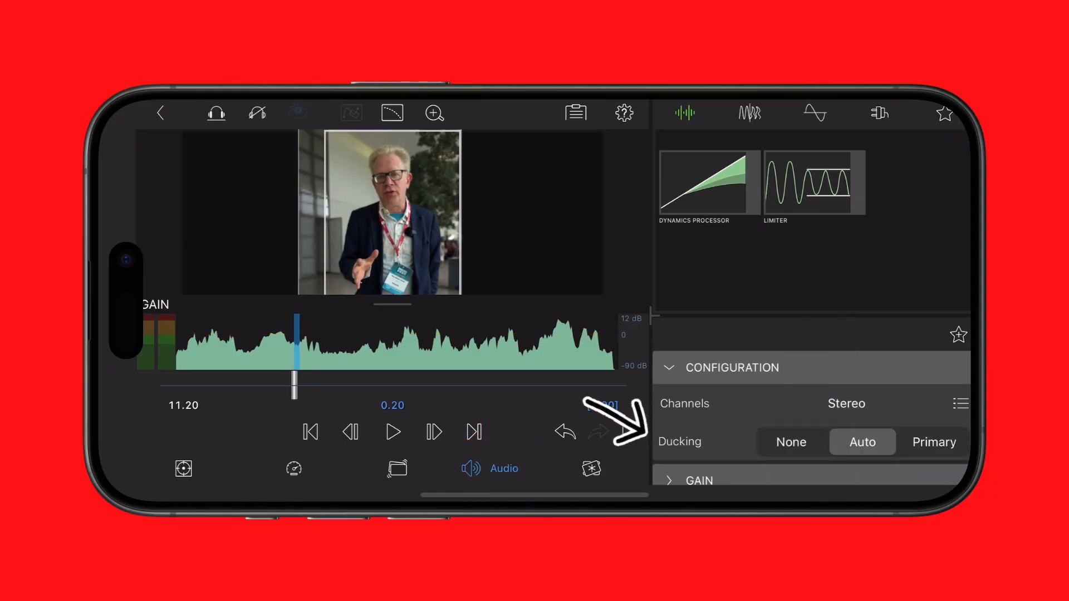
pyautogui.click(933, 442)
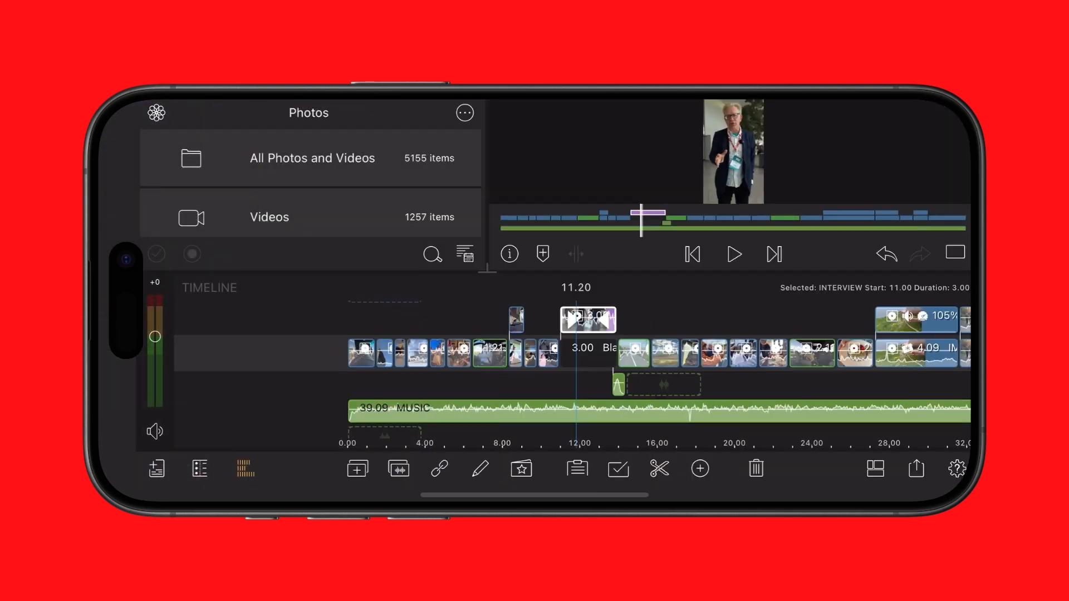
pyautogui.click(587, 347)
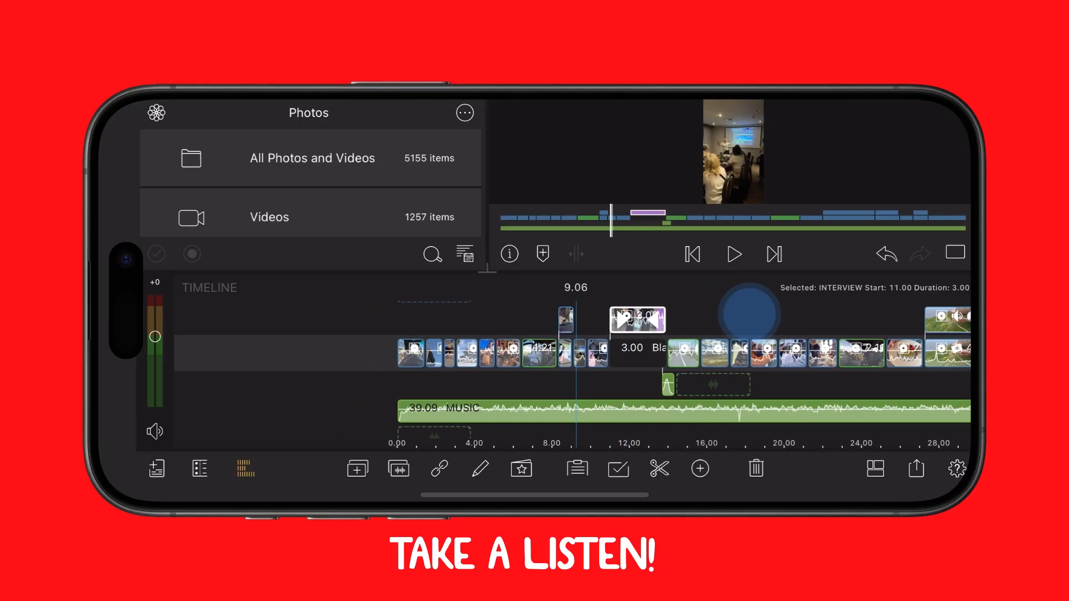
pyautogui.click(733, 254)
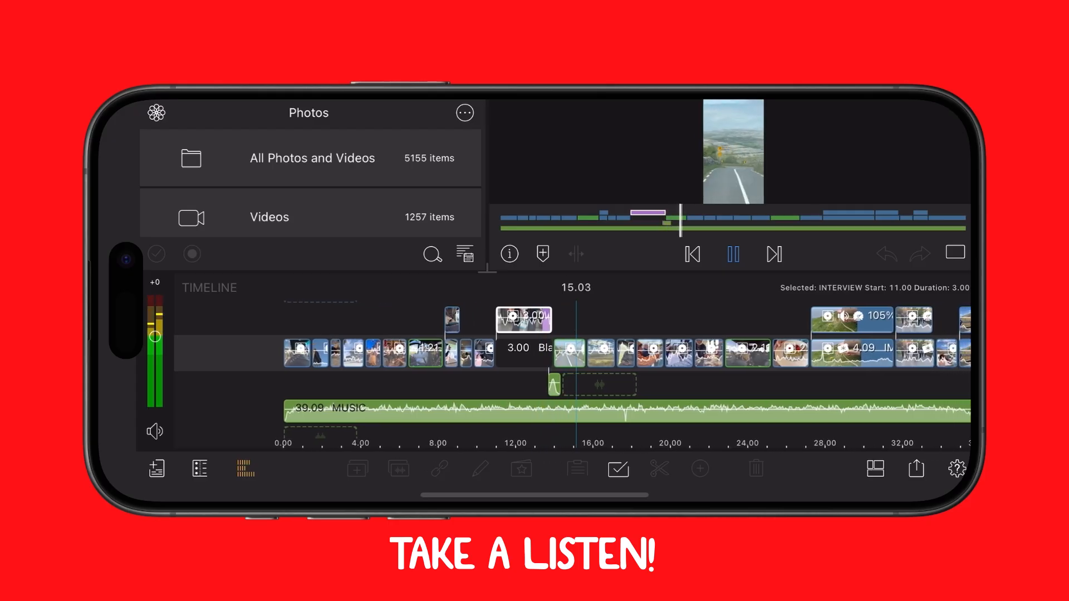
pyautogui.click(732, 254)
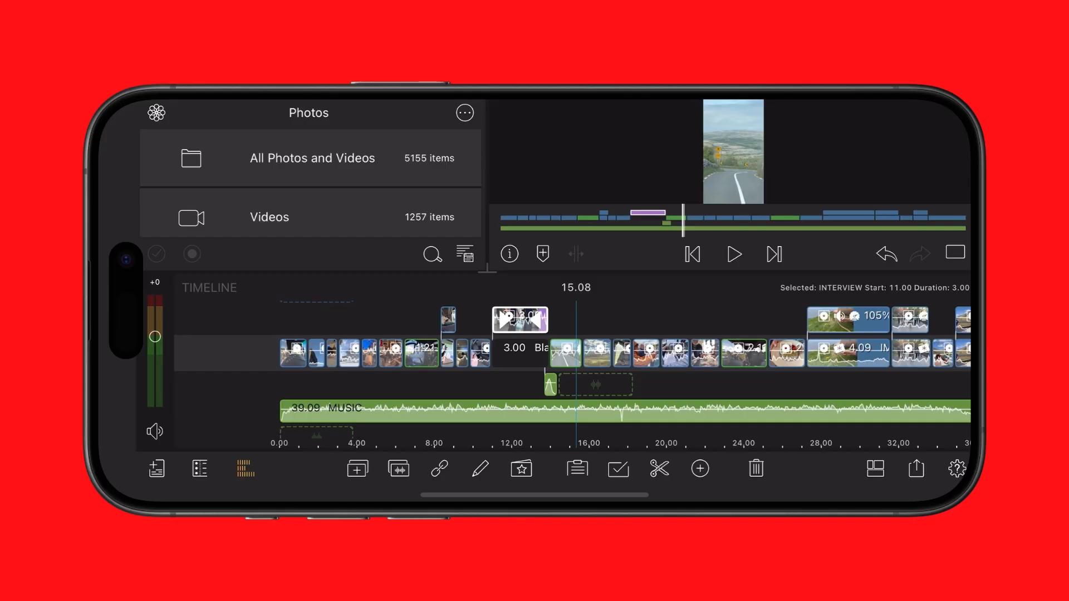
# In project settings, set Duck Start/End Time to -0.15 and Duck Volume to -31.2 dB
pyautogui.click(957, 469)
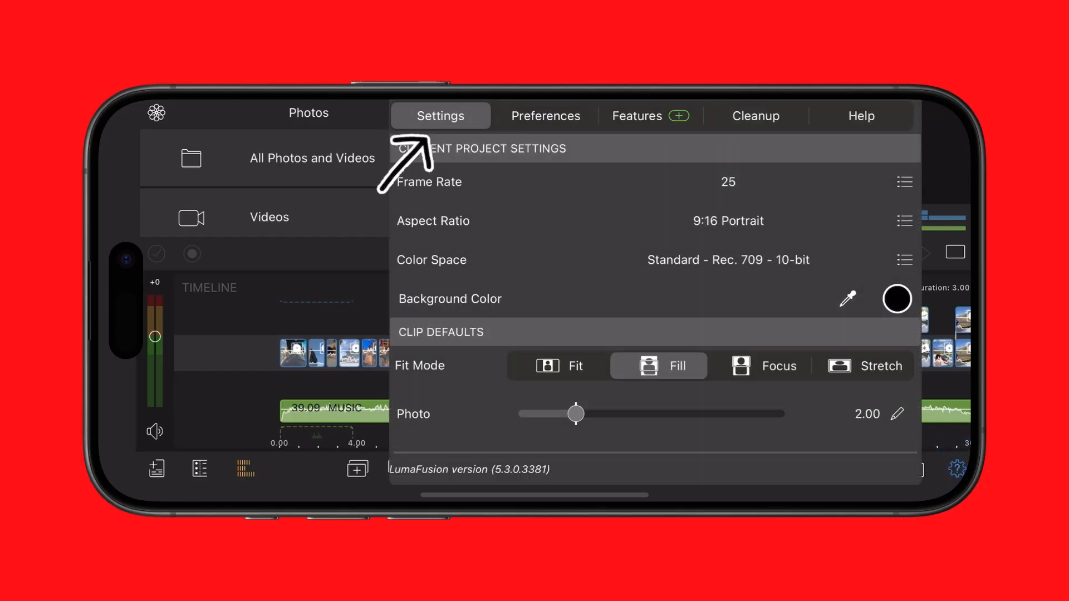
pyautogui.scroll(-3)
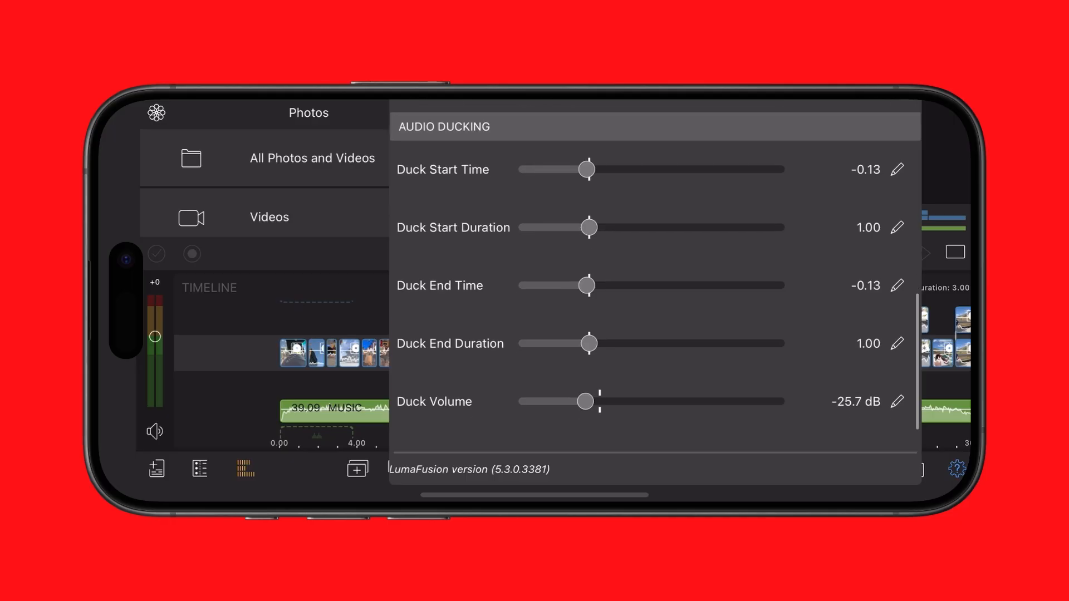
pyautogui.scroll(3)
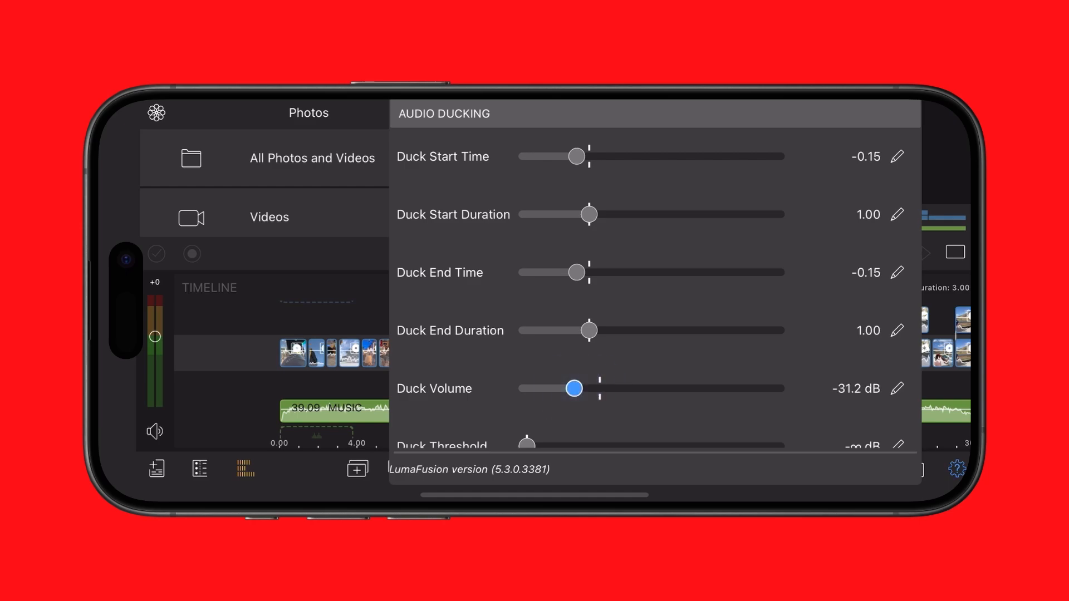
pyautogui.scroll(3)
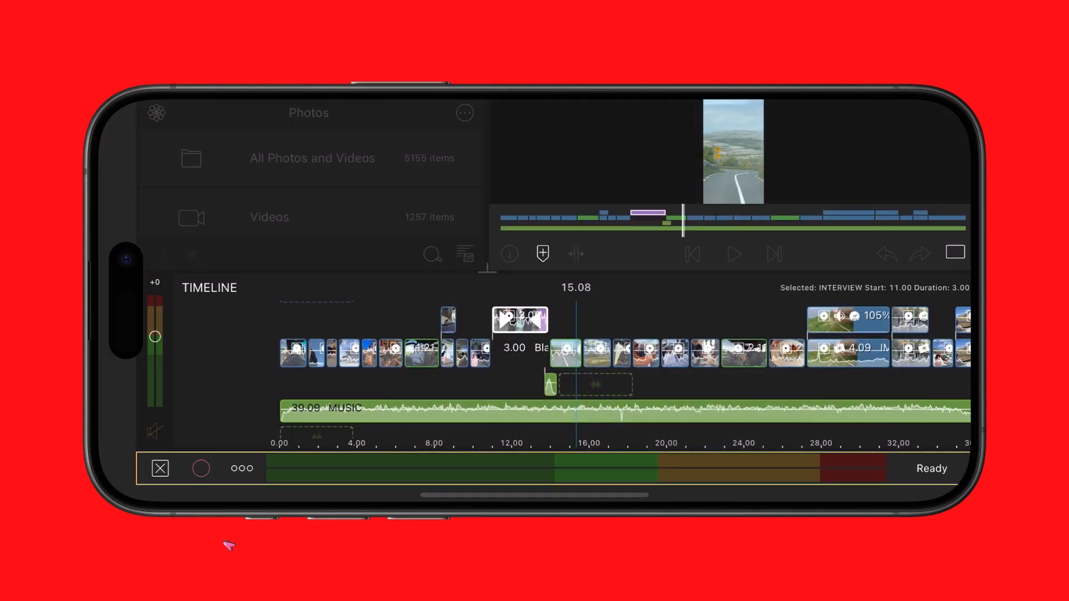
# Start the voiceover recording countdown on the timeline
pyautogui.click(201, 469)
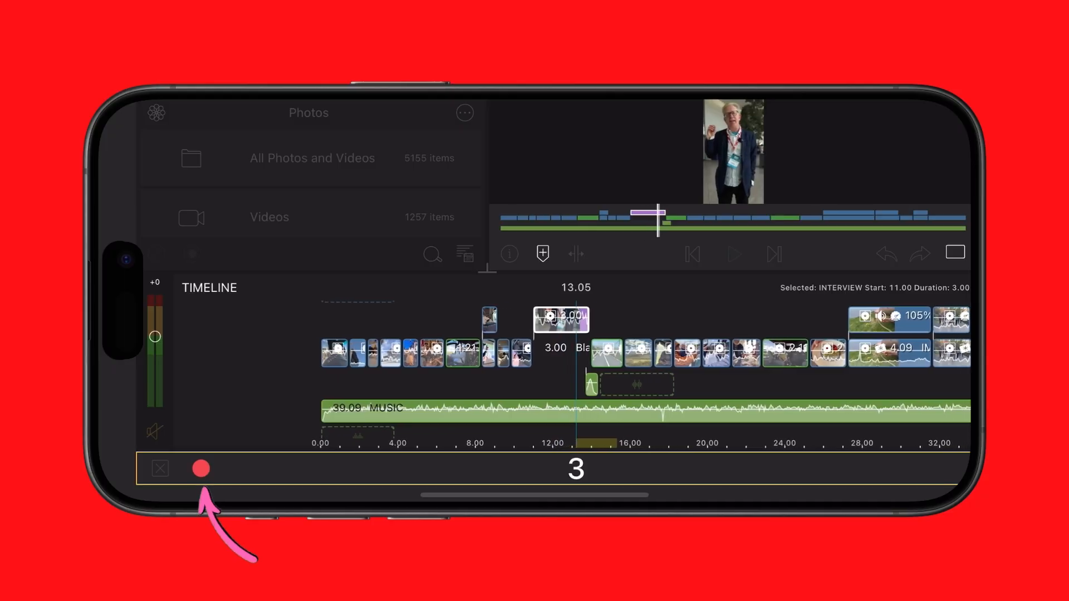